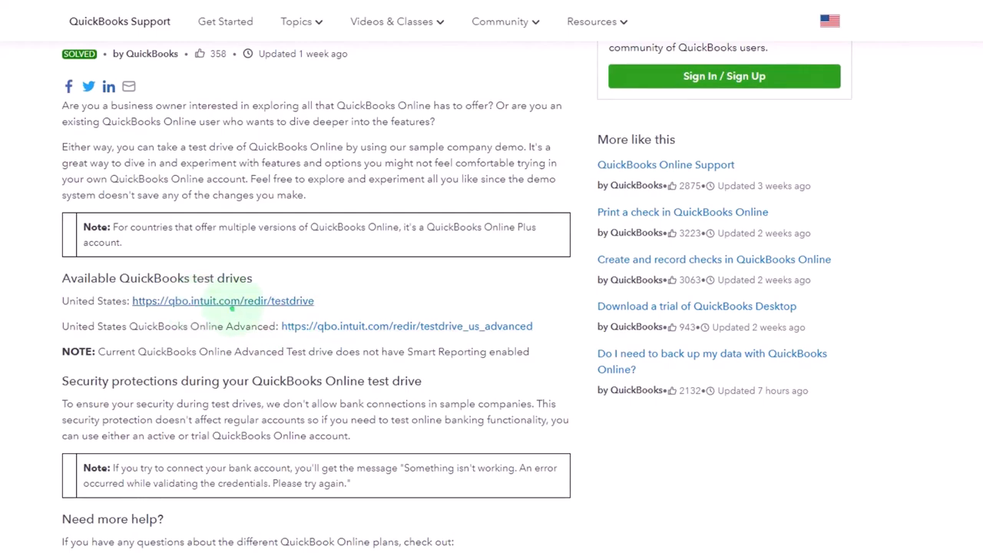
Launch the United States sample company test drive and pass the 'I'm not a robot' check to continue in
{"action": "left_click", "coordinate": [223, 300]}
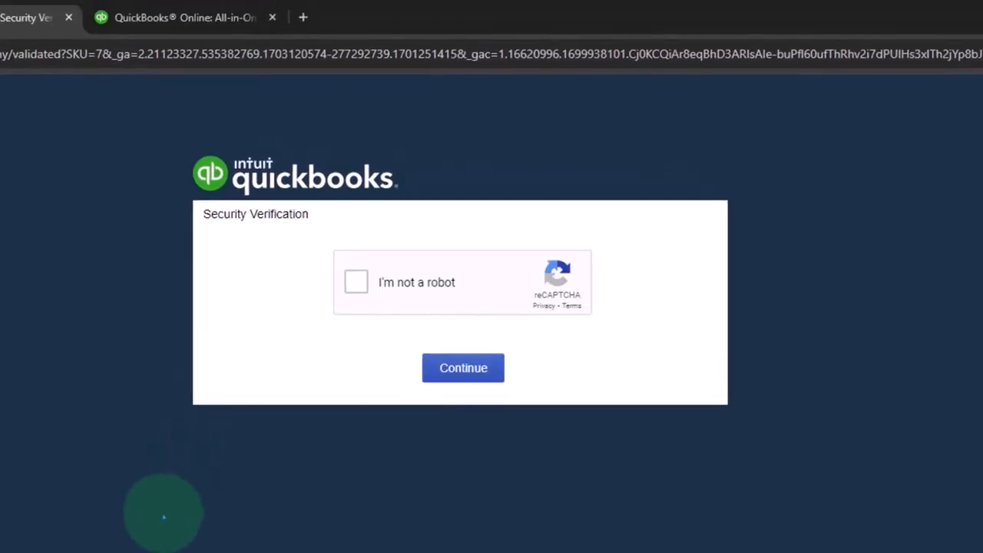
{"action": "left_click", "coordinate": [357, 283]}
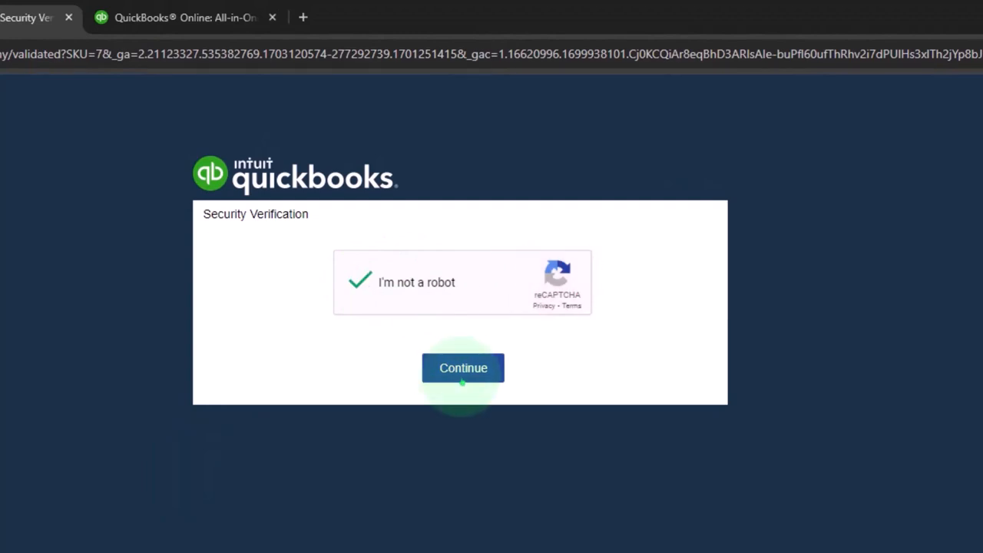
{"action": "left_click", "coordinate": [464, 368]}
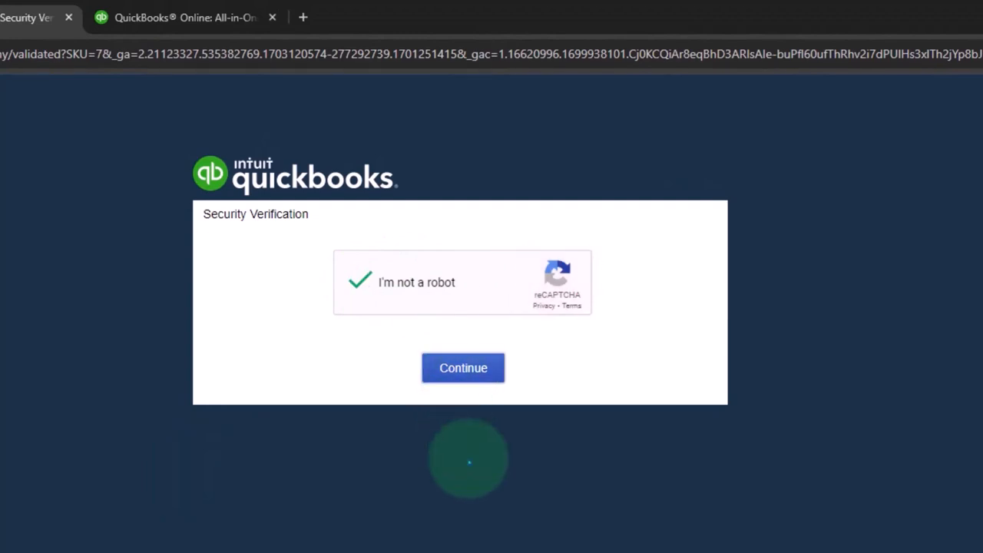
{"action": "left_click", "coordinate": [463, 367]}
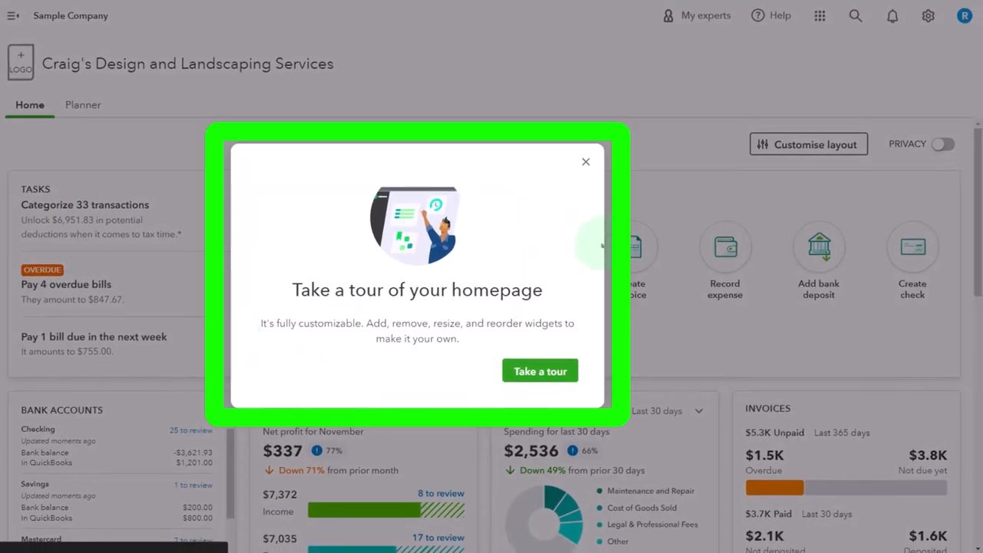
Close the 'Take a tour of your homepage' popup on Craig's Design and Landscaping Services
{"action": "left_click", "coordinate": [586, 162]}
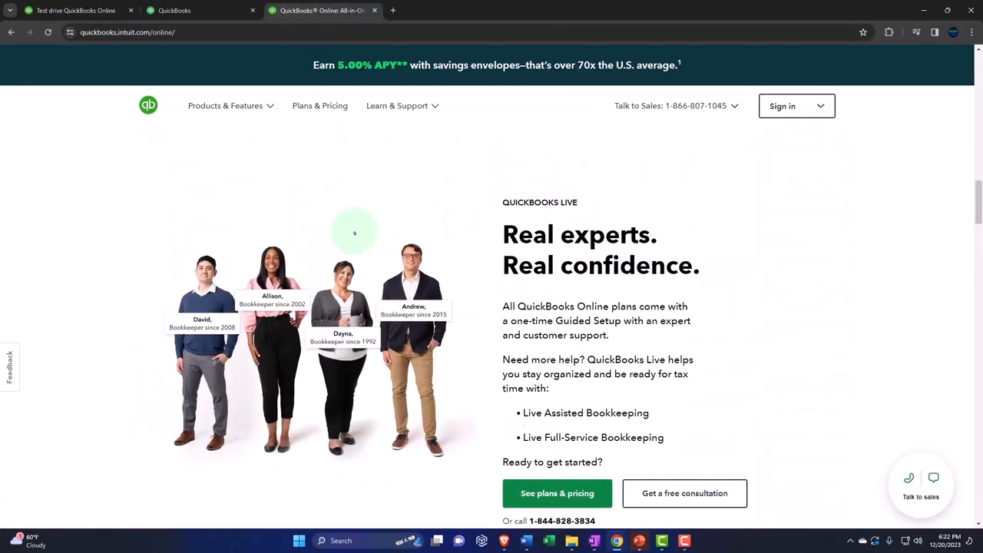
View the plan comparison from Simple Start at $15/mo to Advanced at $100/mo
{"action": "left_click", "coordinate": [556, 493]}
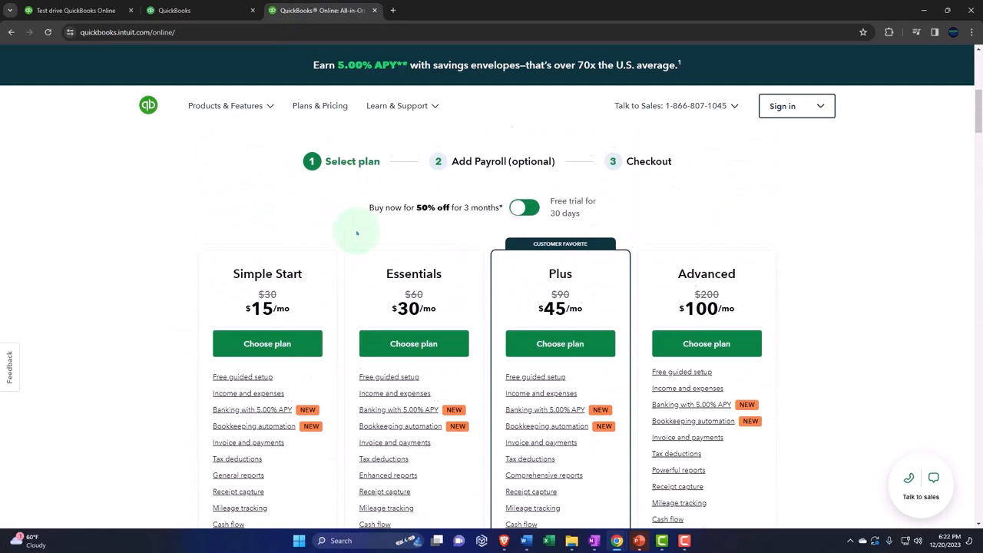
{"action": "scroll", "scroll_direction": "down", "scroll_amount": 3}
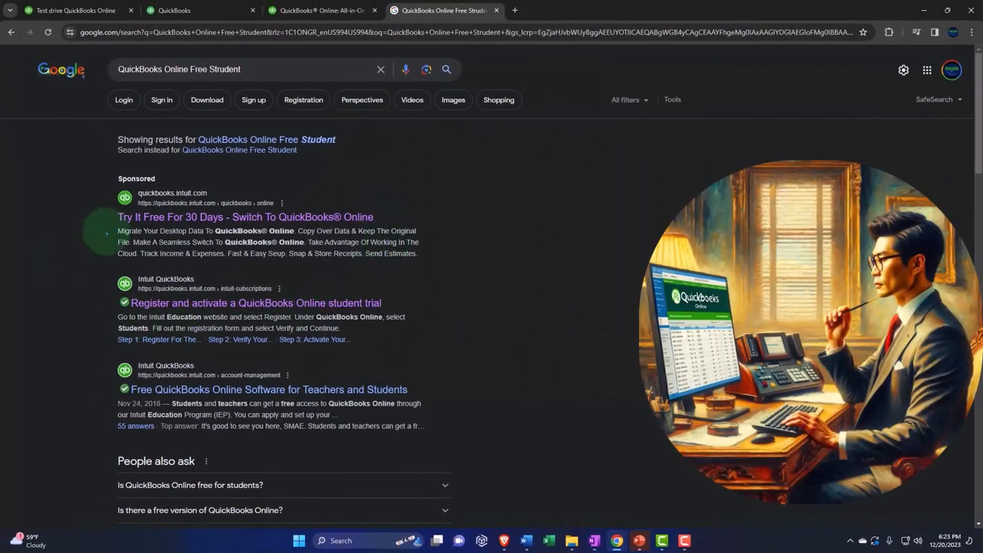
Open the 'Register and activate a QuickBooks Online student trial' search result
{"action": "scroll", "scroll_direction": "down", "scroll_amount": 3}
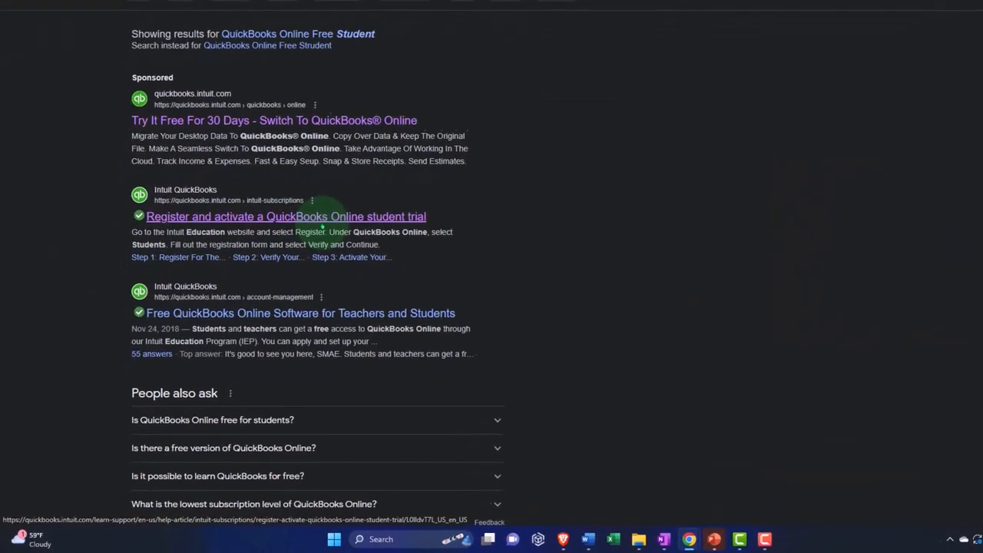
{"action": "left_click", "coordinate": [286, 215]}
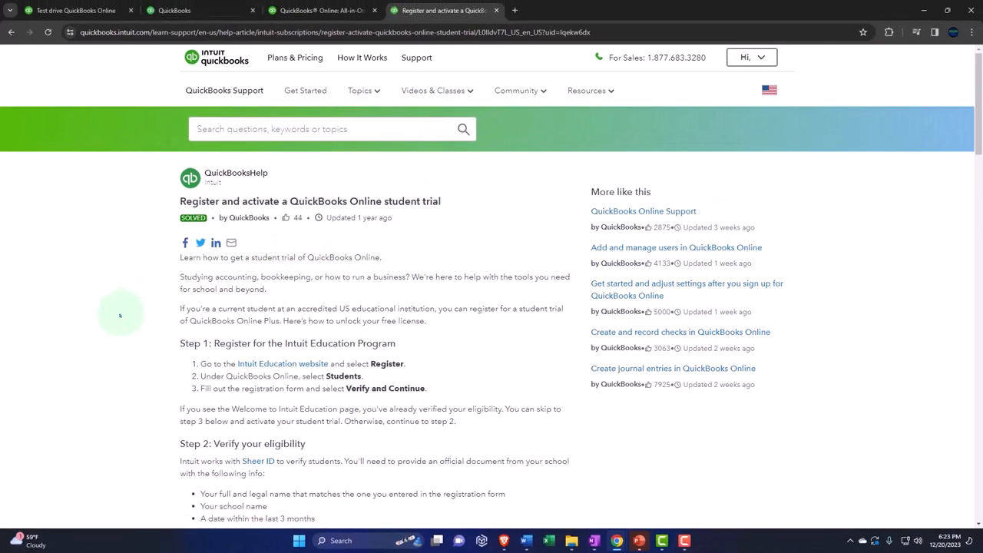
{"action": "scroll", "scroll_direction": "down", "scroll_amount": 3}
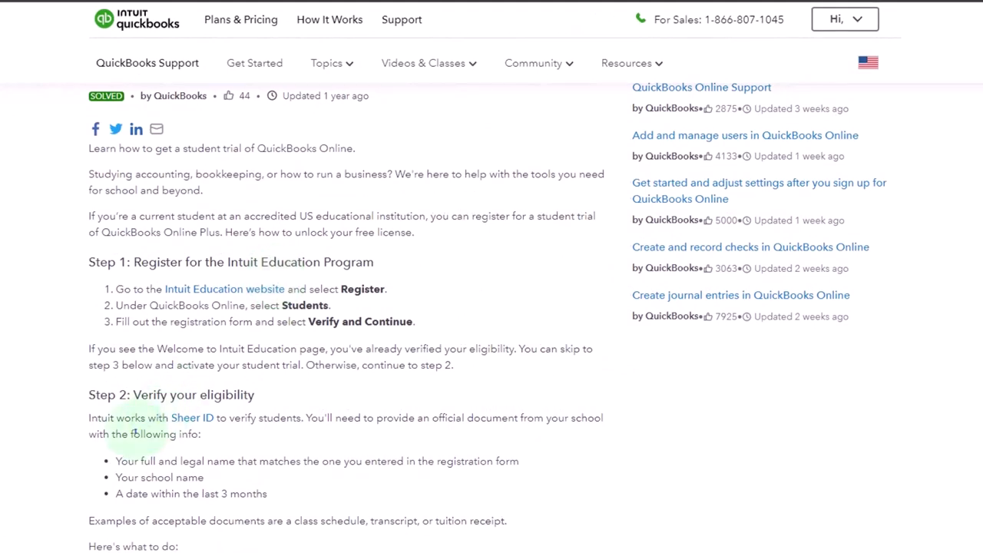
{"action": "scroll", "scroll_direction": "down", "scroll_amount": 3}
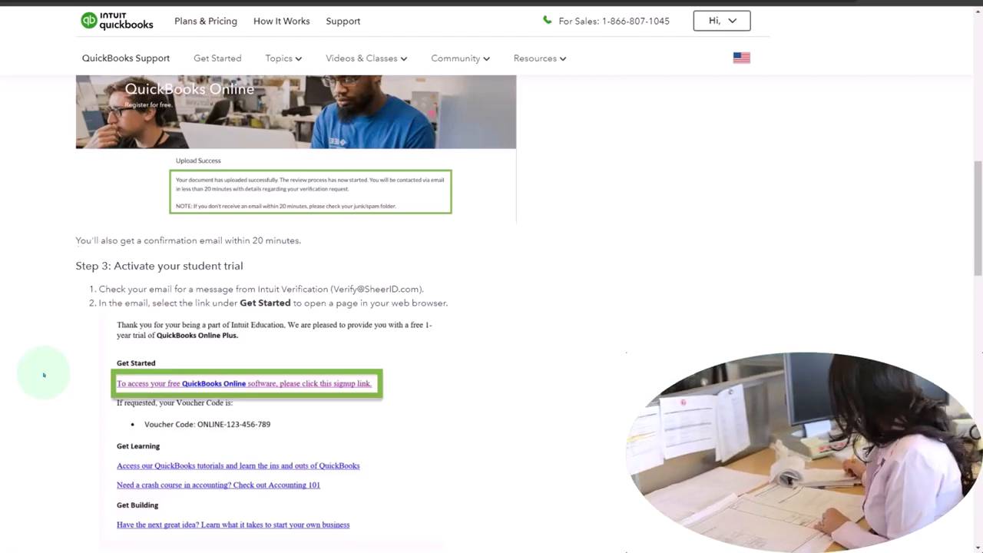
{"action": "left_click", "coordinate": [244, 384]}
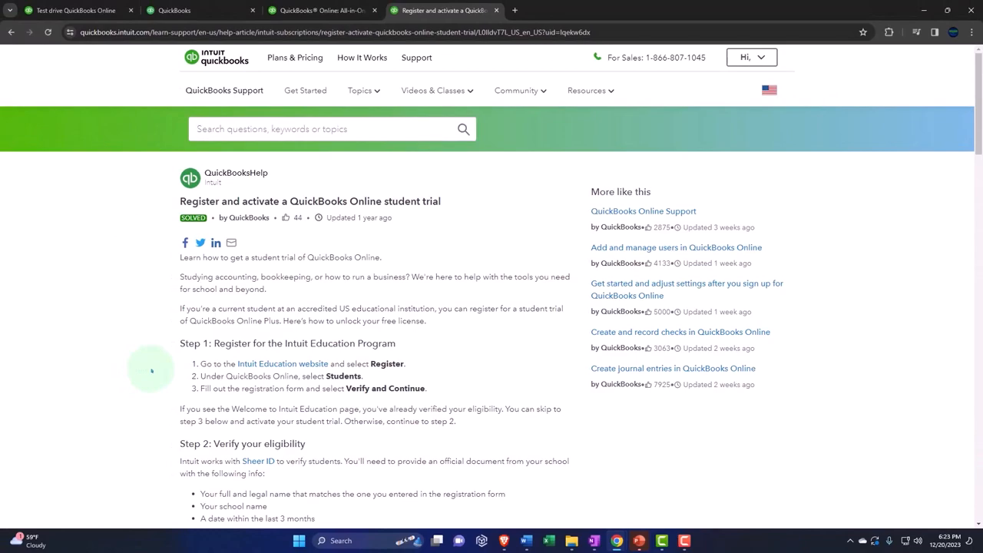